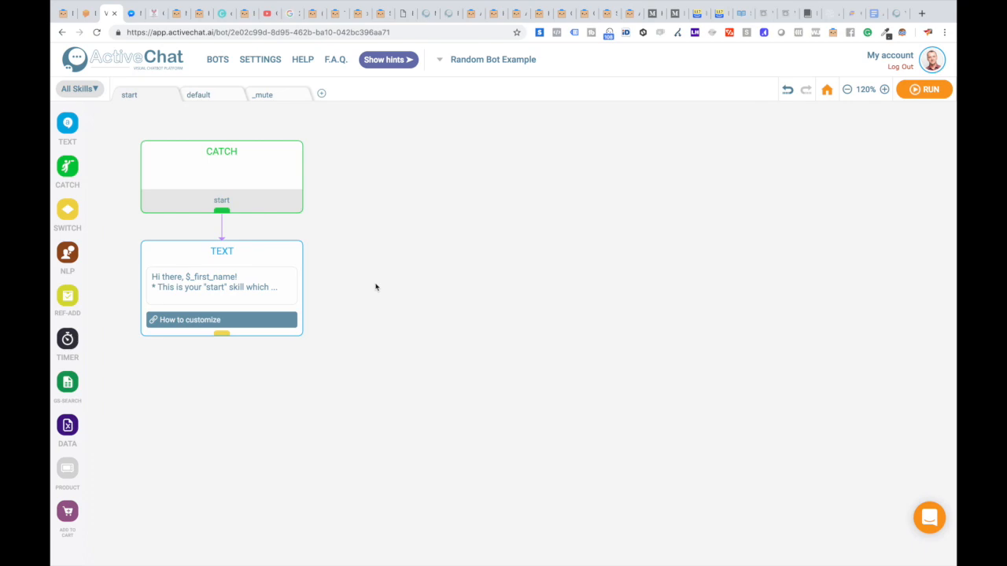
Step: Pause automated bot replies for the lone subscriber from Settings > Users
click(259, 59)
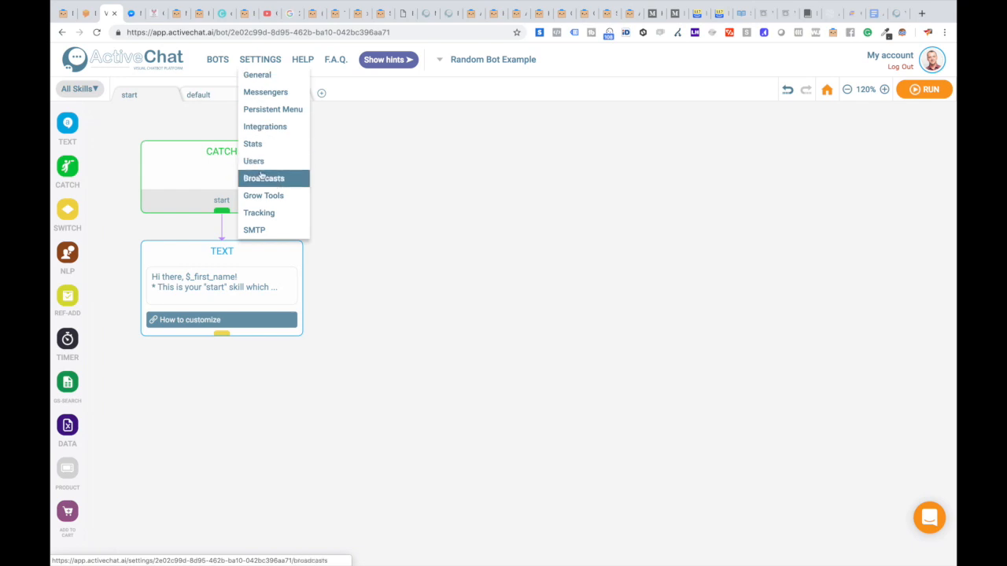
click(253, 161)
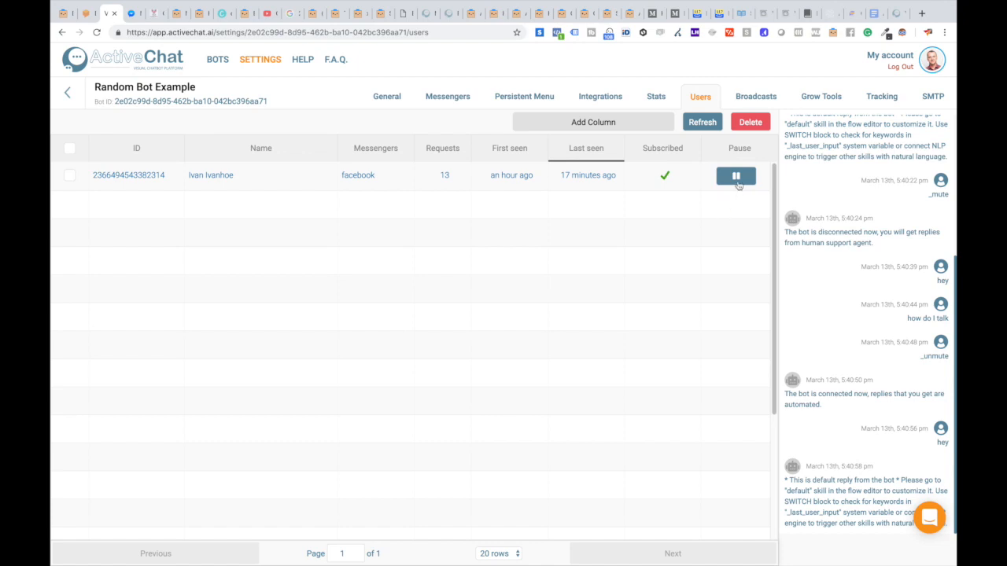
click(735, 176)
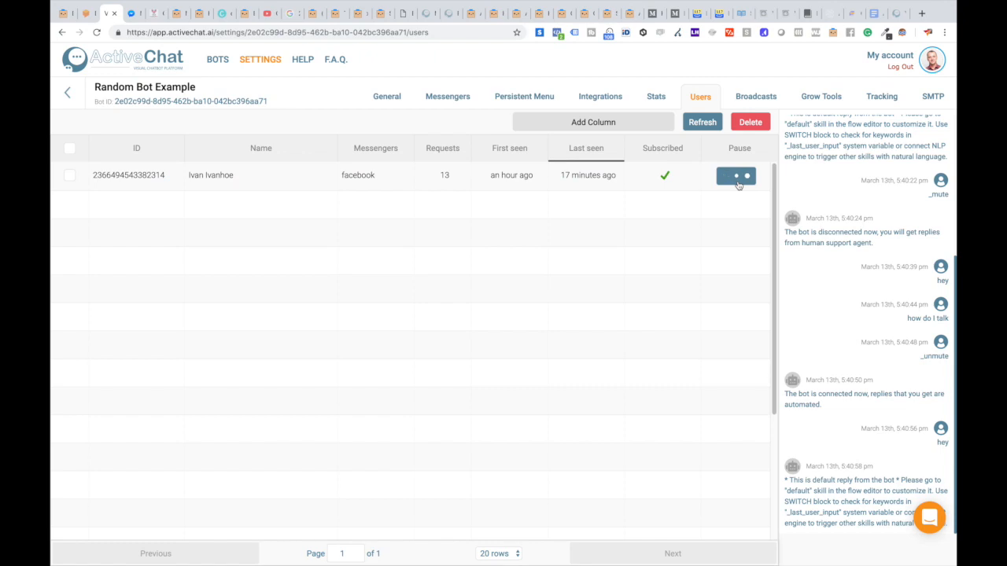
click(735, 175)
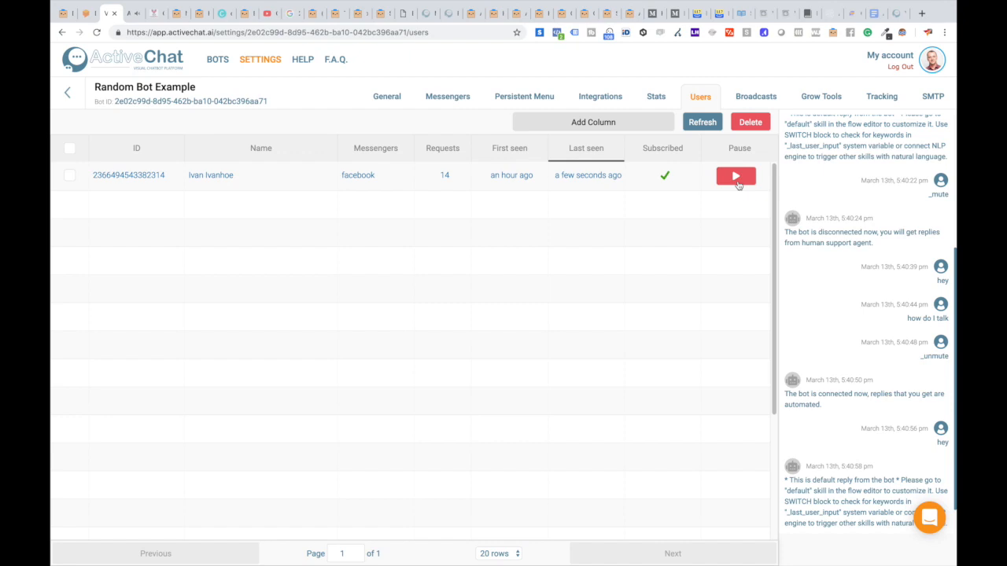
click(736, 175)
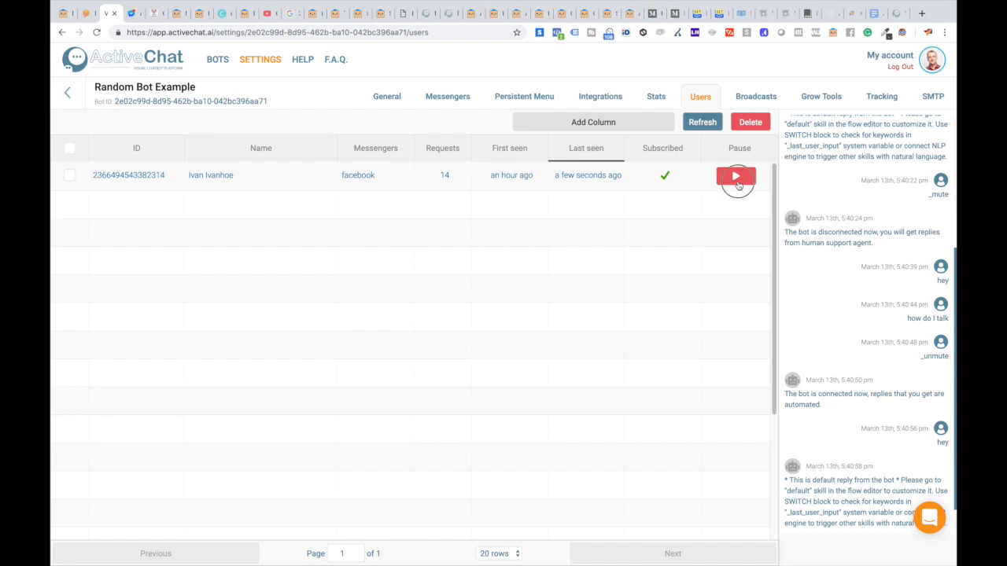
click(736, 175)
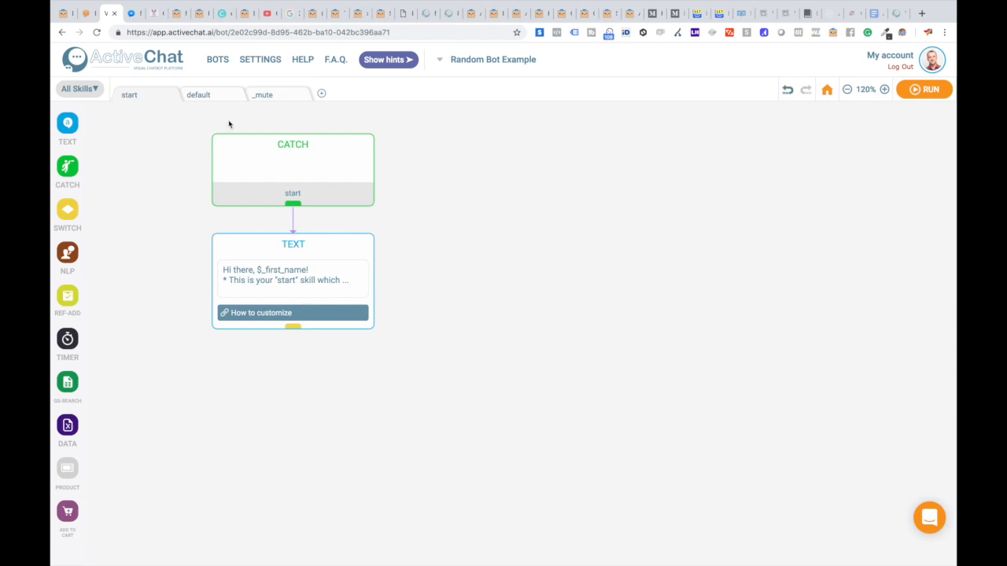
Step: Inspect the _mute skill's blocks setting $_muted to true, and false on _unmute
click(262, 94)
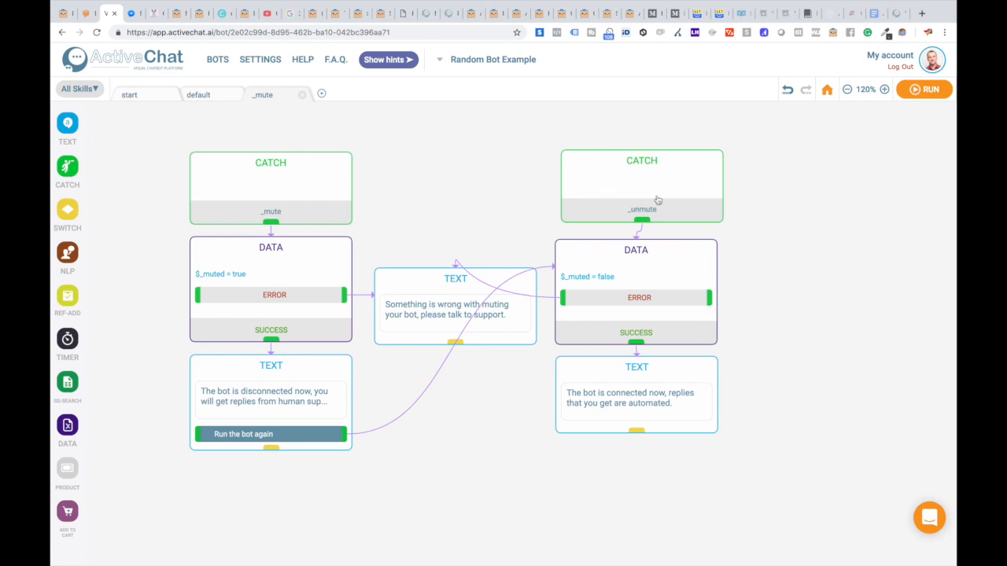
mouse_move(477, 204)
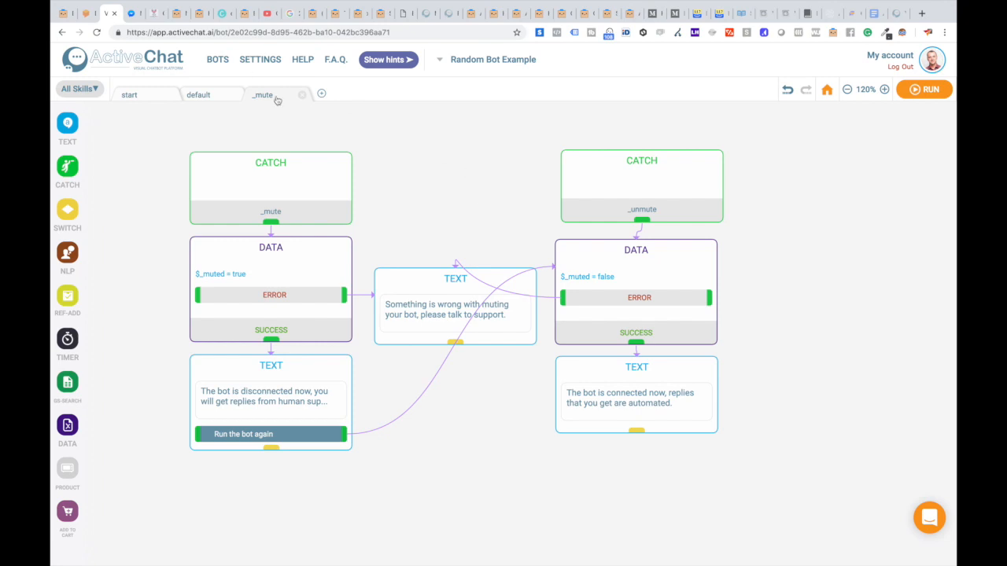
mouse_move(150, 129)
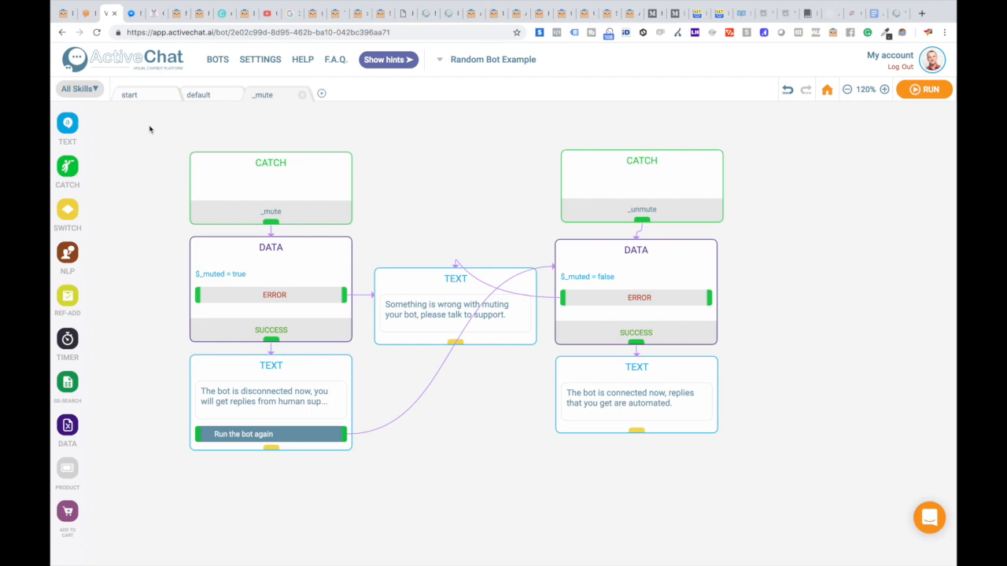
mouse_move(149, 184)
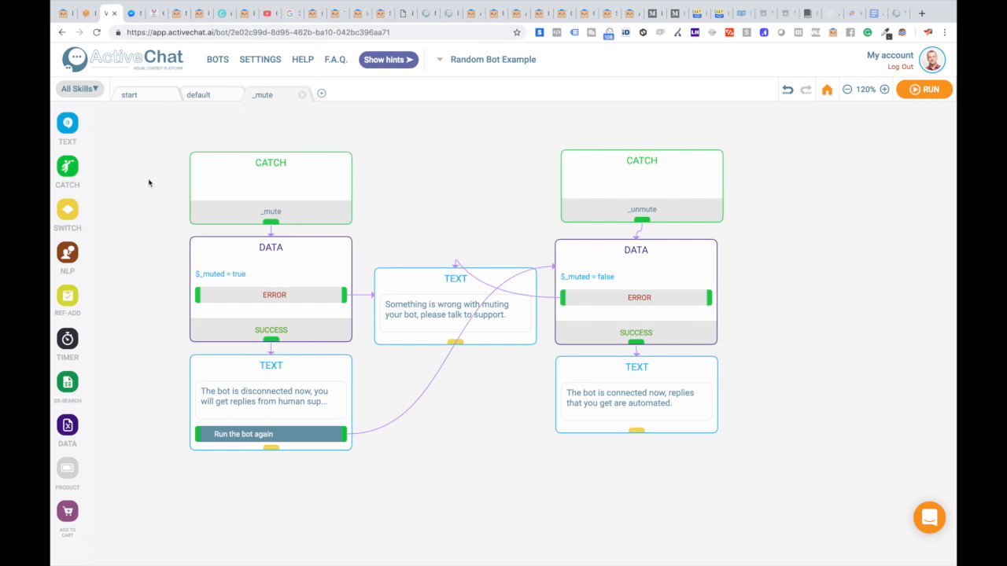
mouse_move(156, 140)
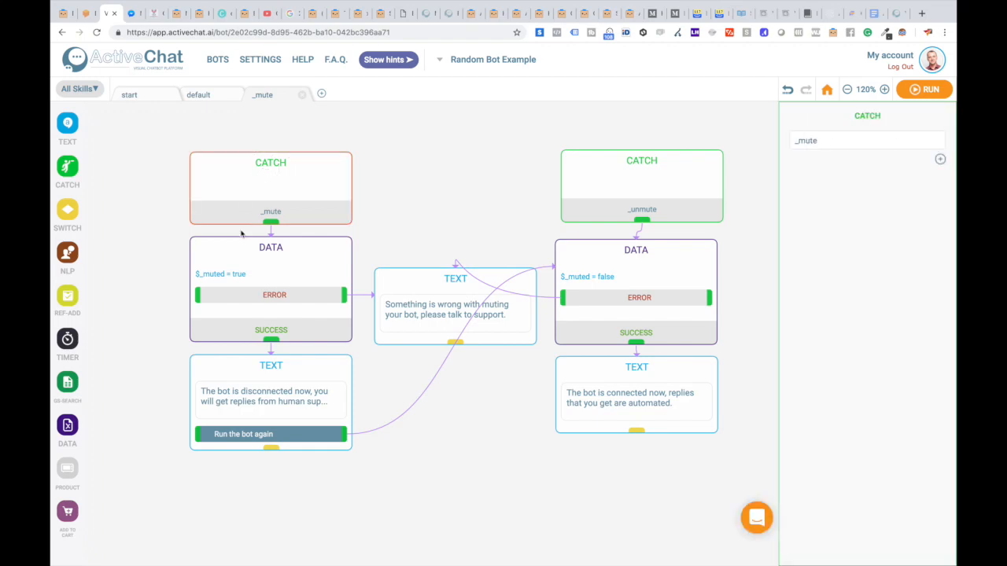
click(271, 247)
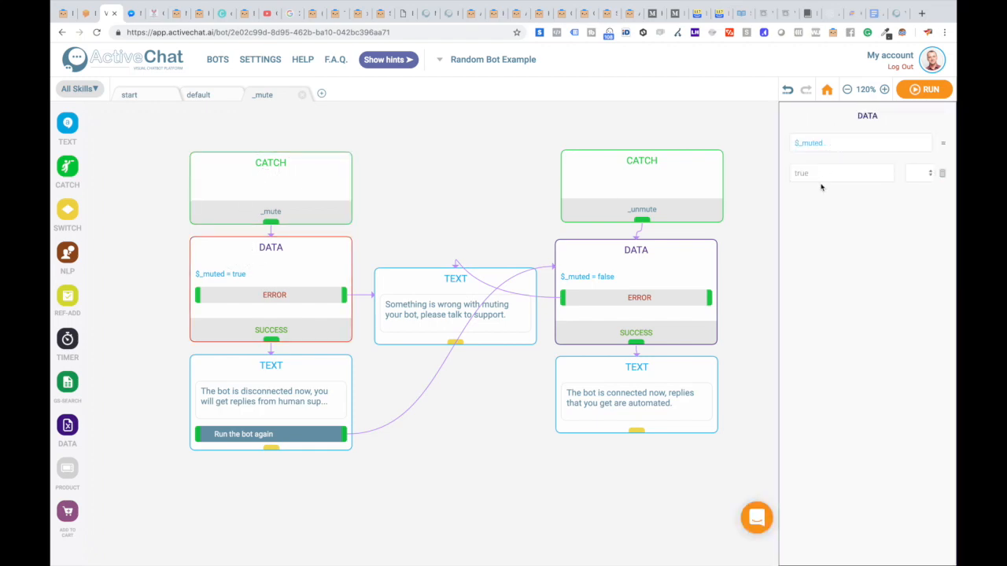
click(641, 160)
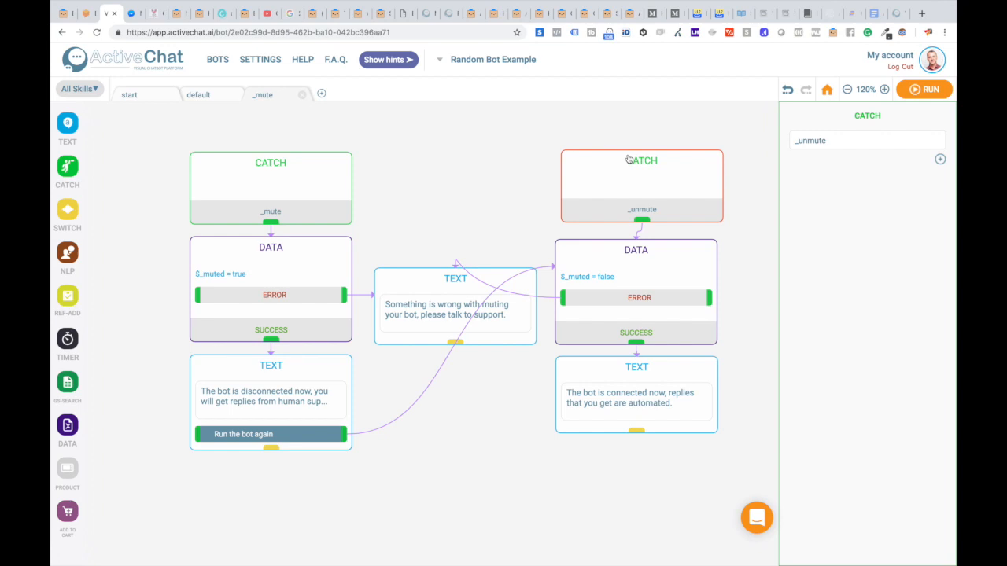
click(636, 268)
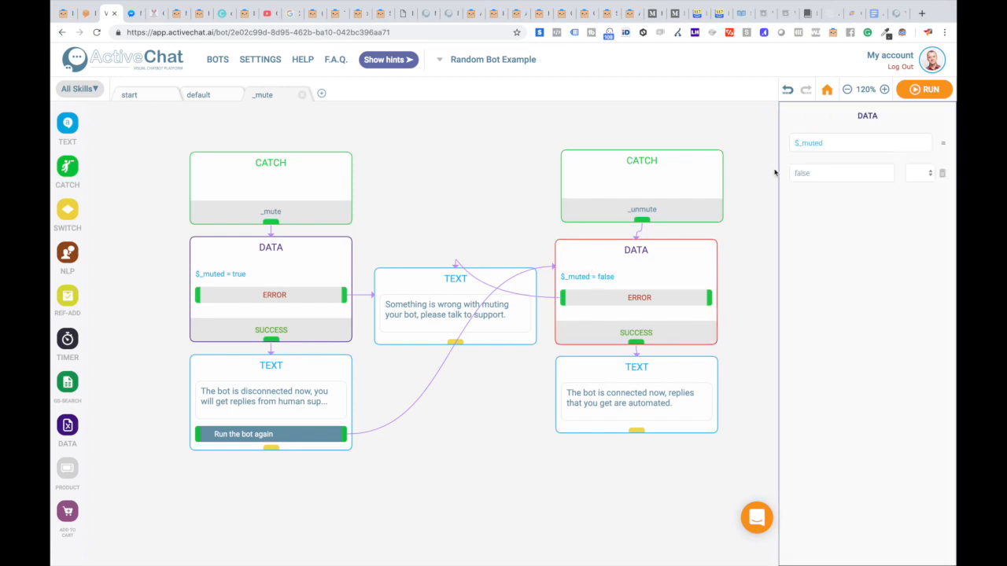
click(199, 94)
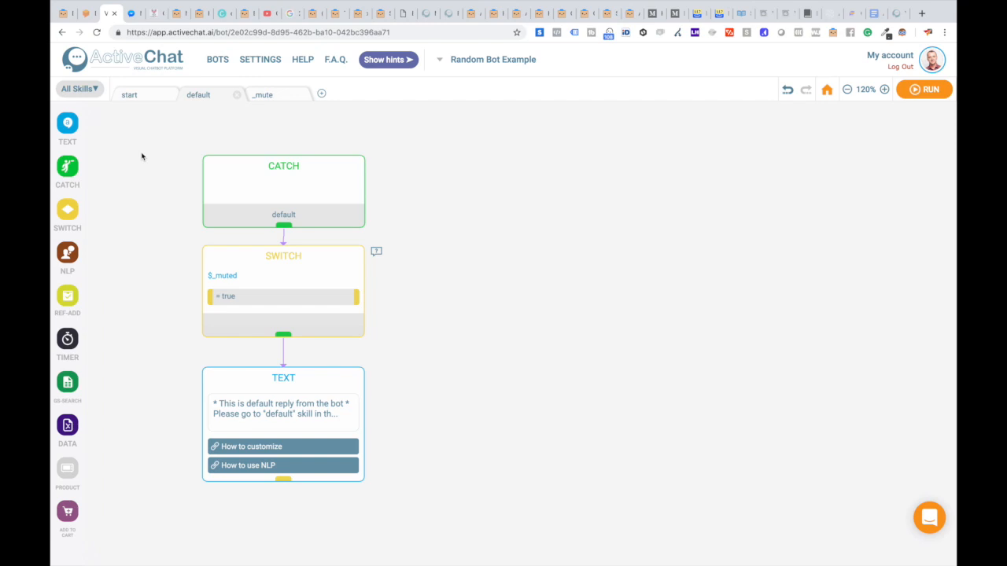
Step: Review the default skill's SWITCH block condition $_muted = true
click(283, 255)
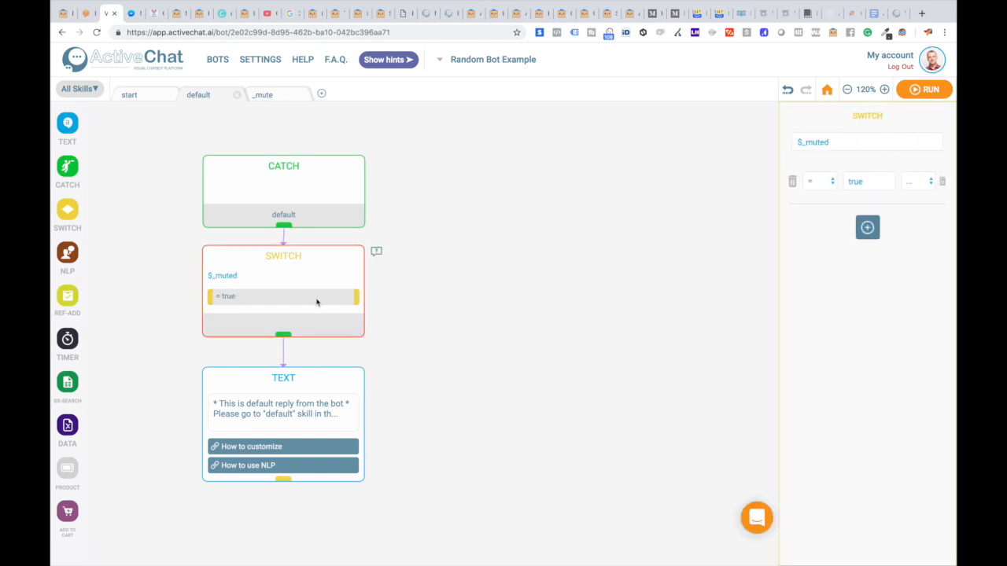
mouse_move(349, 302)
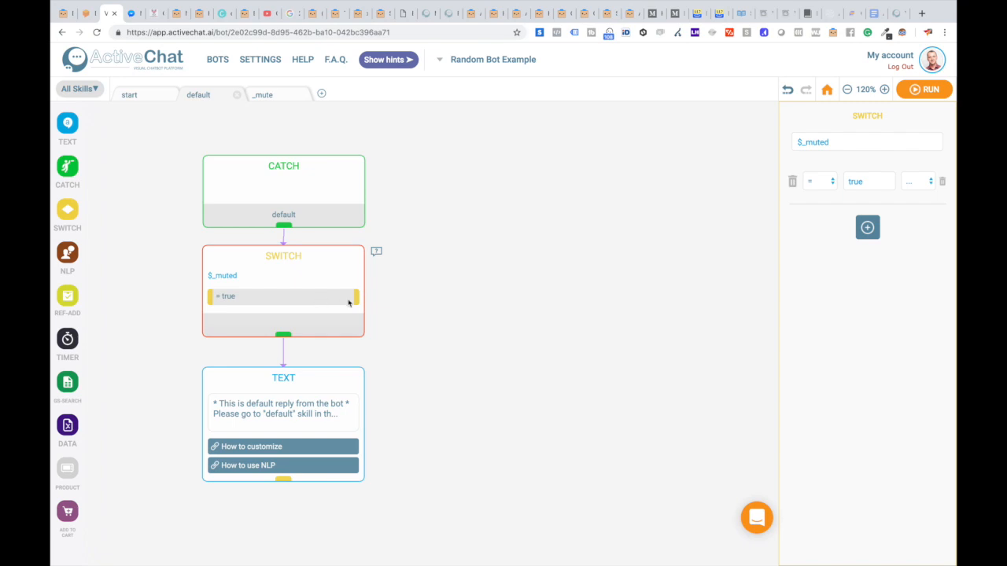
mouse_move(256, 265)
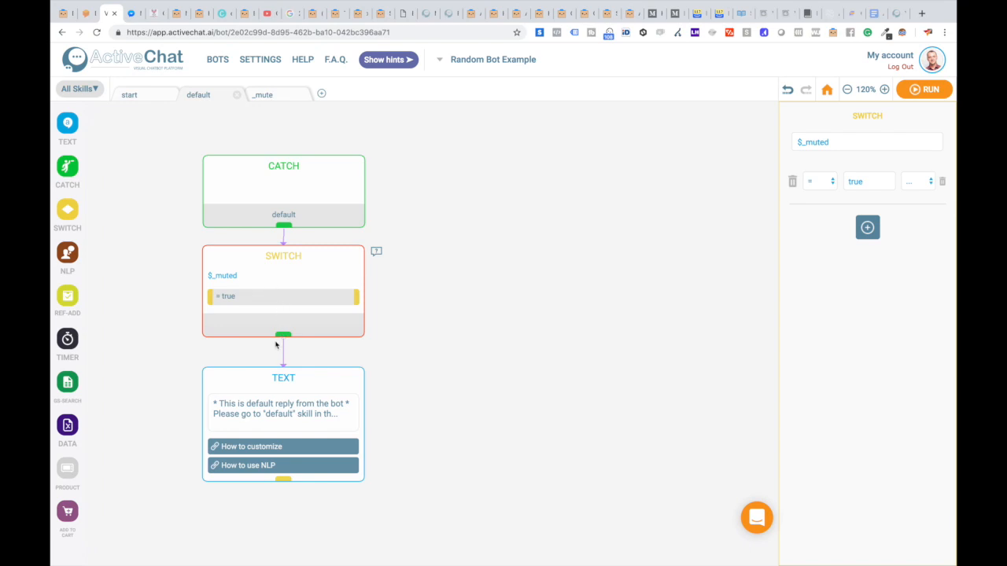
mouse_move(263, 382)
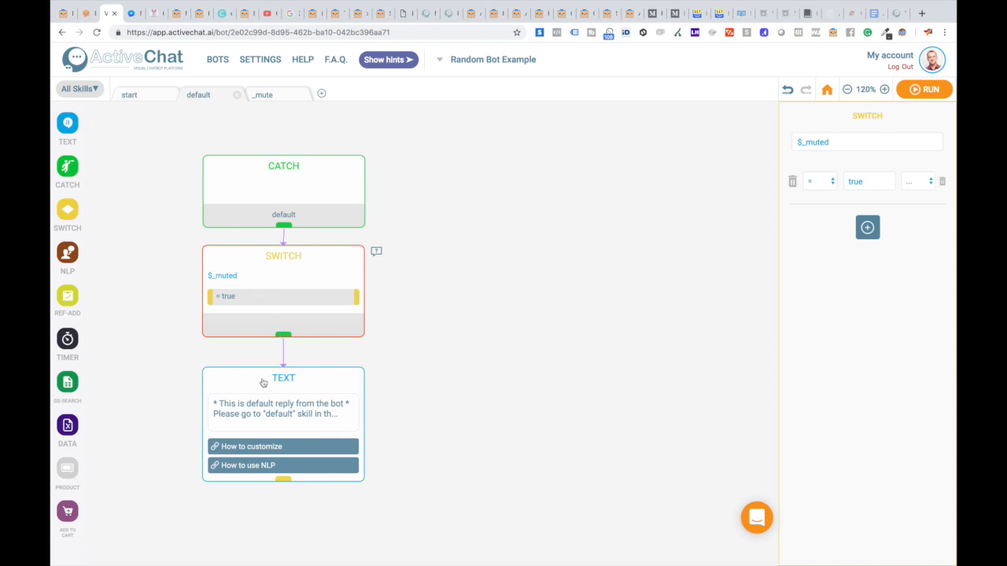
click(284, 377)
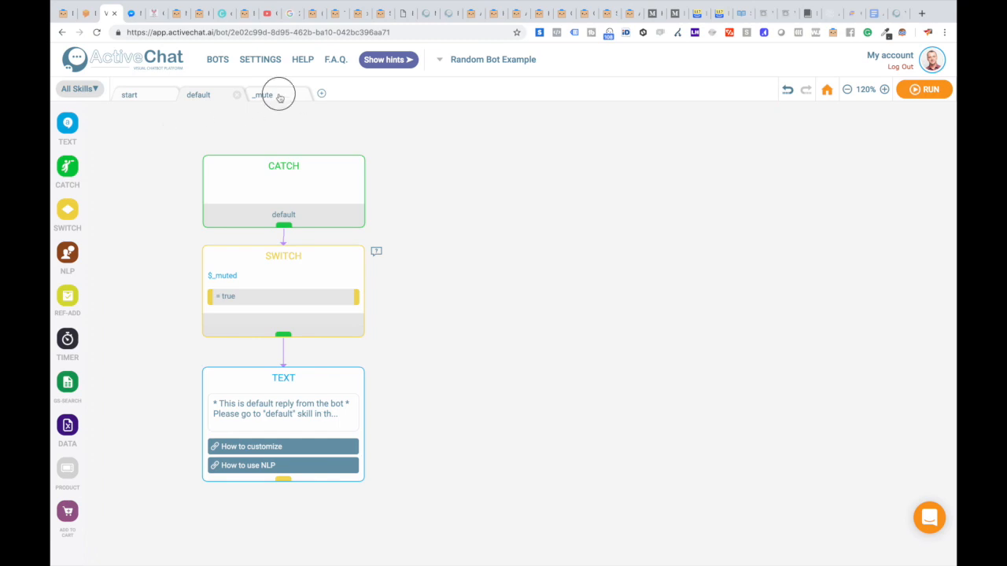
click(263, 94)
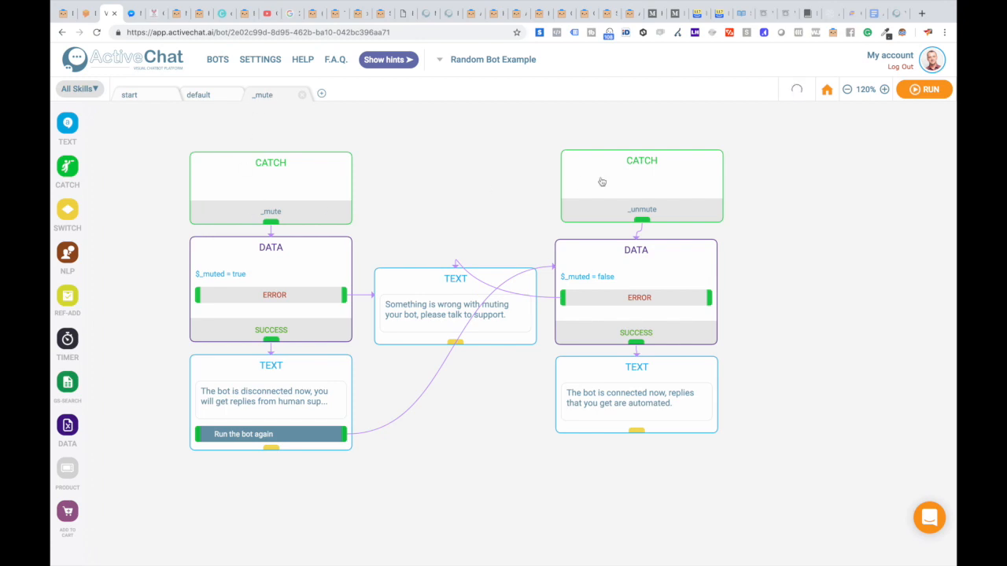
click(198, 94)
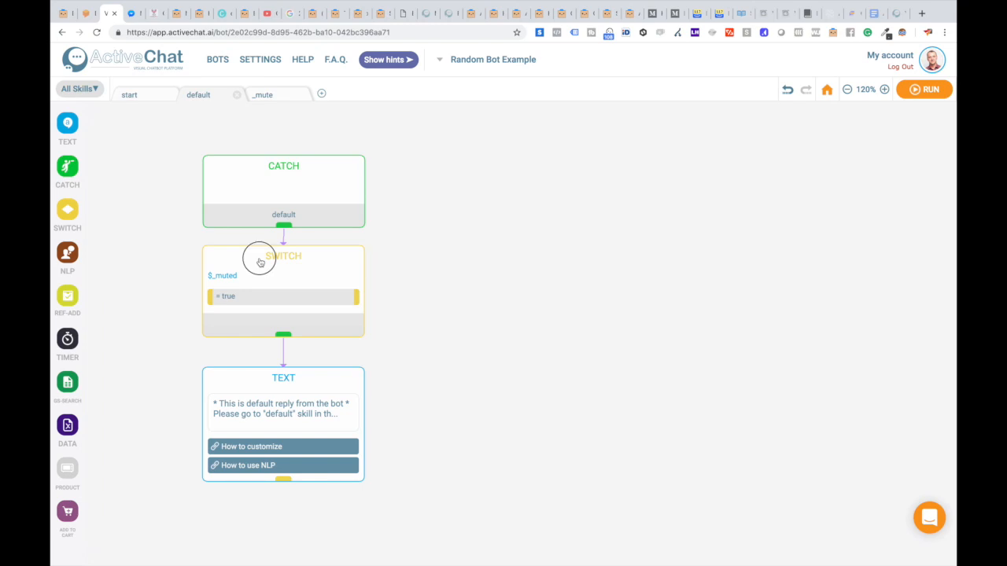
click(283, 255)
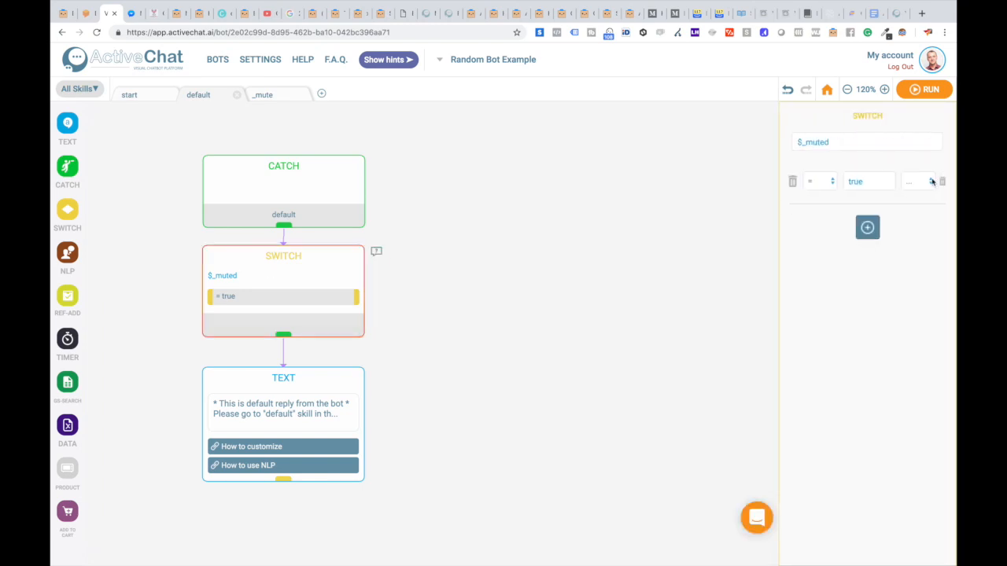
click(128, 94)
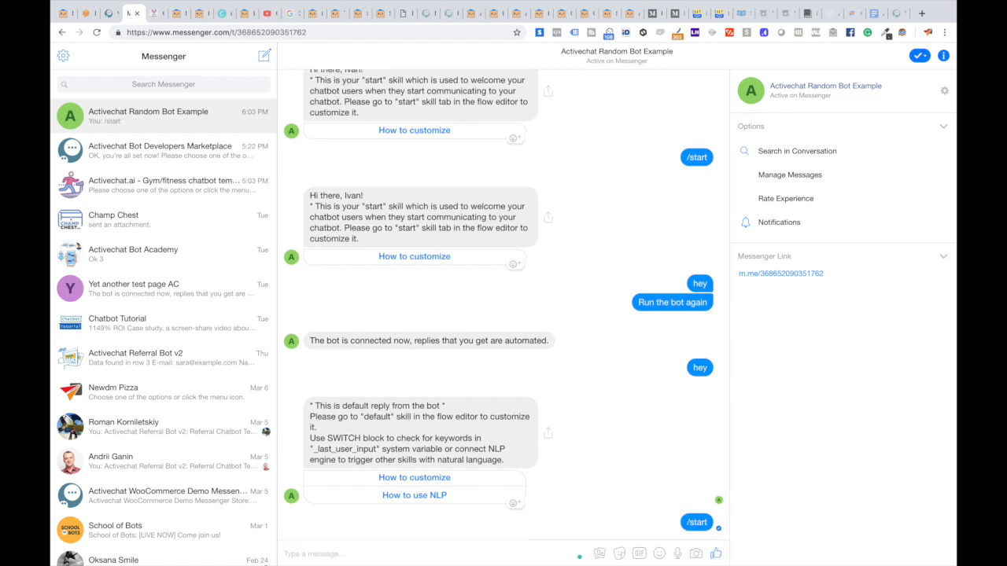
Step: Send 'hey' and 'hello' in Messenger, checking the default skill flow in between
scroll(down, 3)
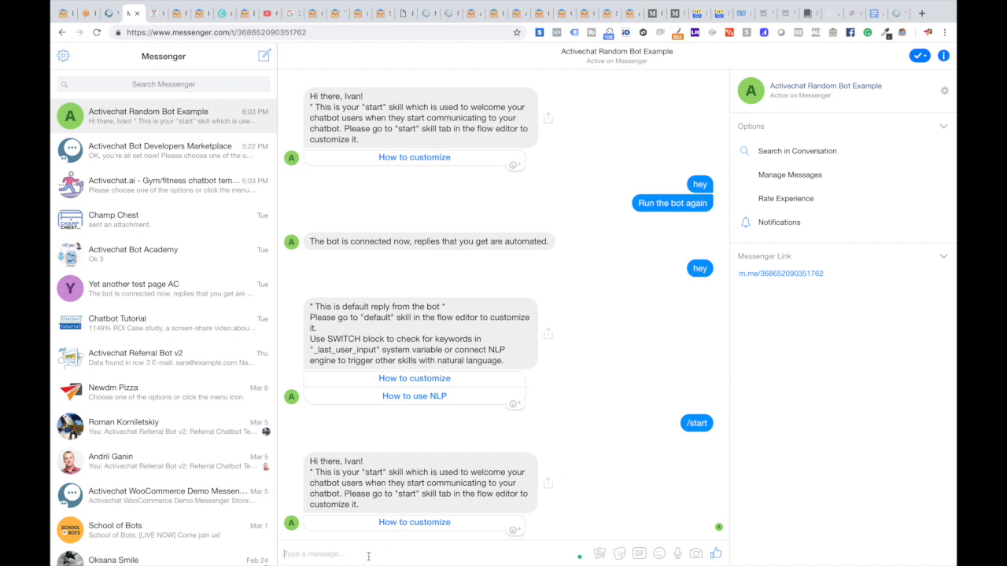
text(hey)
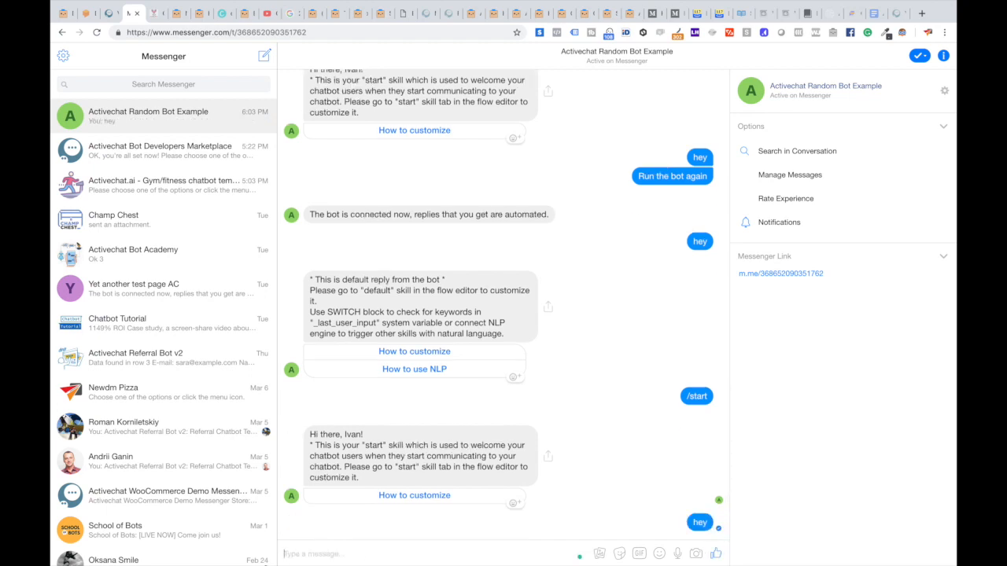
scroll(down, 3)
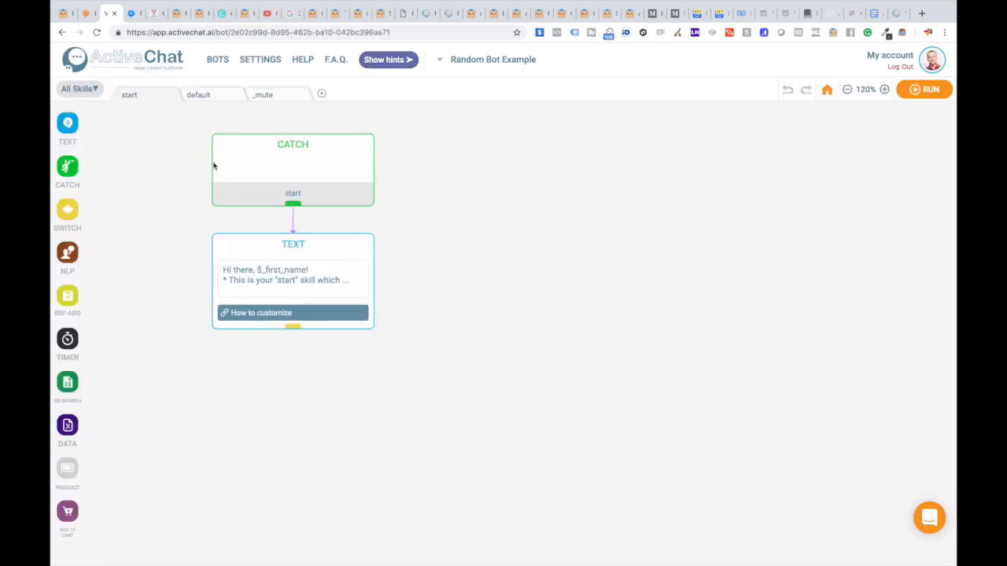
click(199, 95)
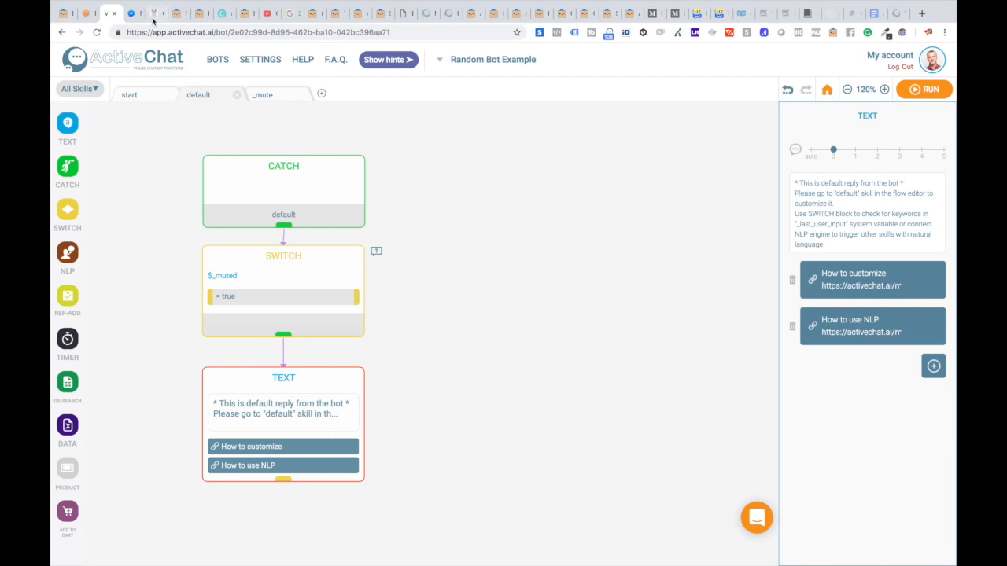
click(134, 13)
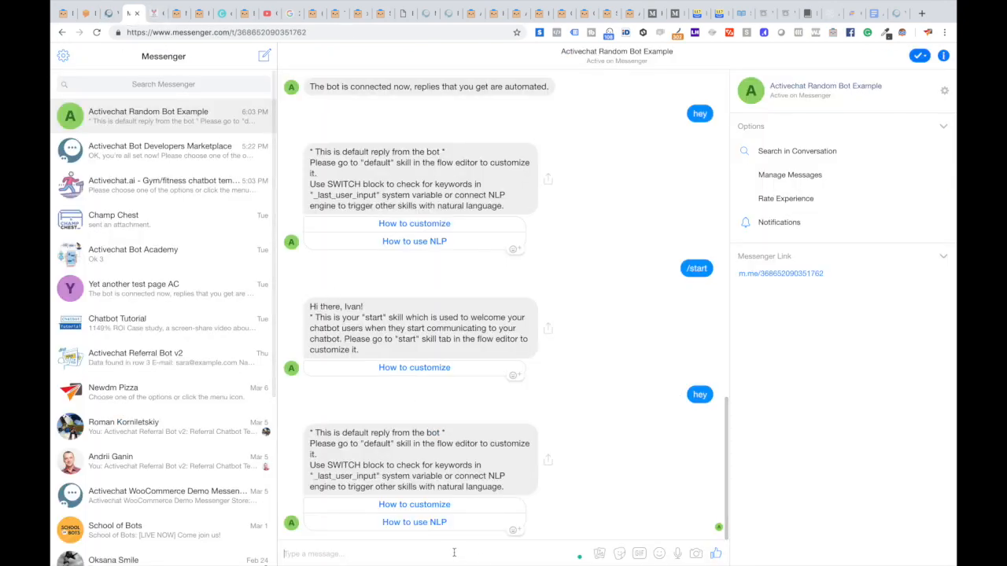
text(hello)
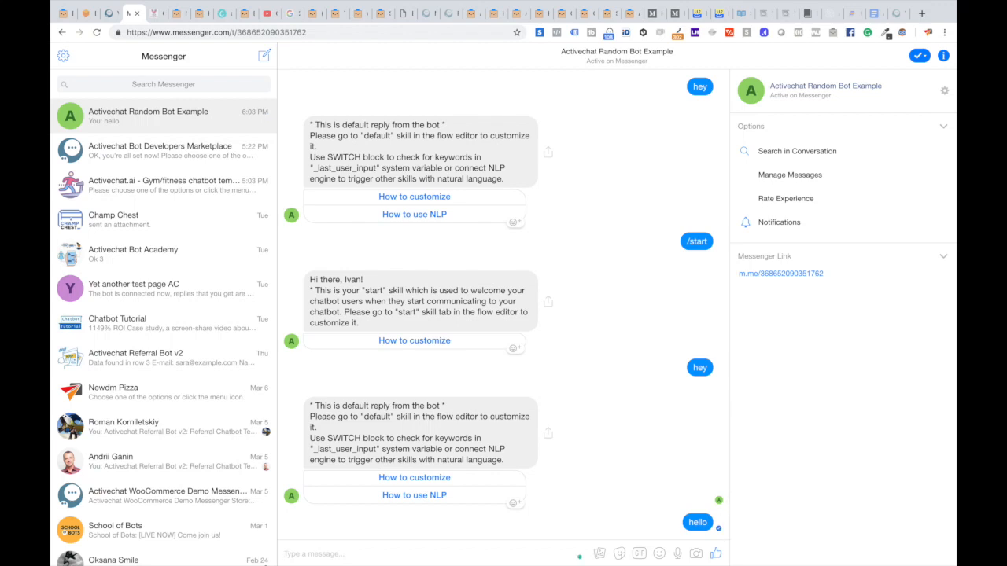
scroll(down, 3)
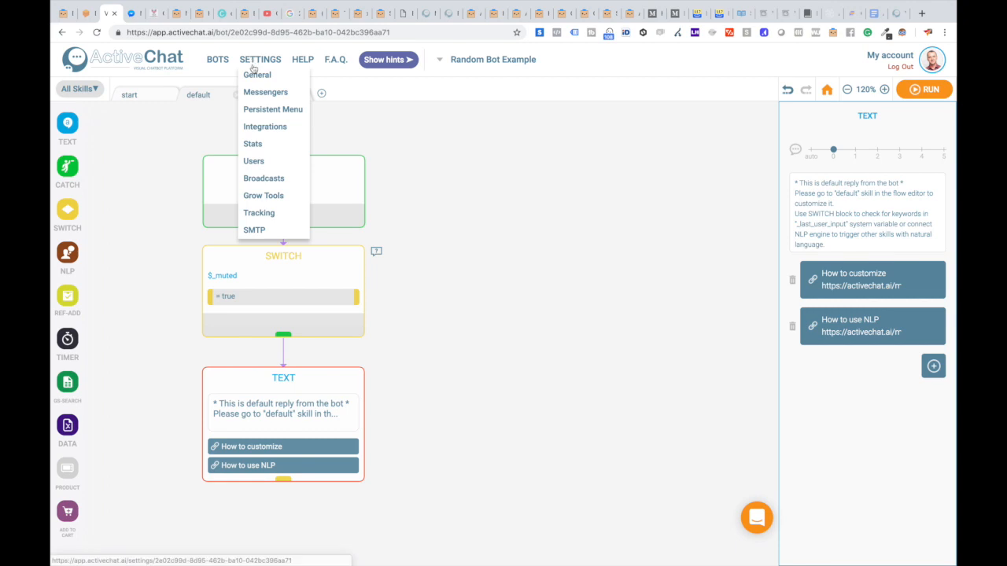
Step: Open the bot's Users list in ActiveChat settings
click(253, 160)
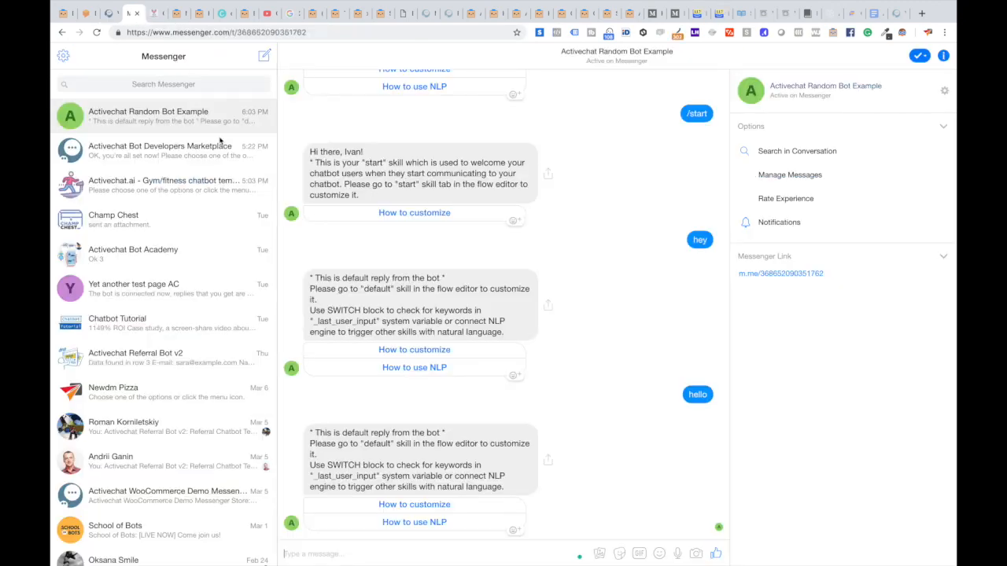
Step: Type a test message to the muted bot in Messenger
text(he)
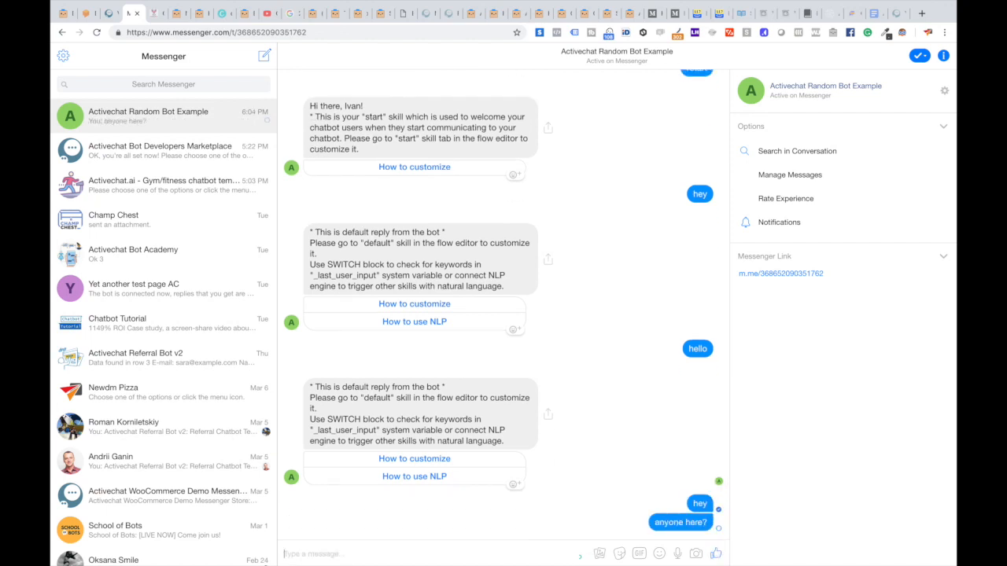
mouse_move(417, 562)
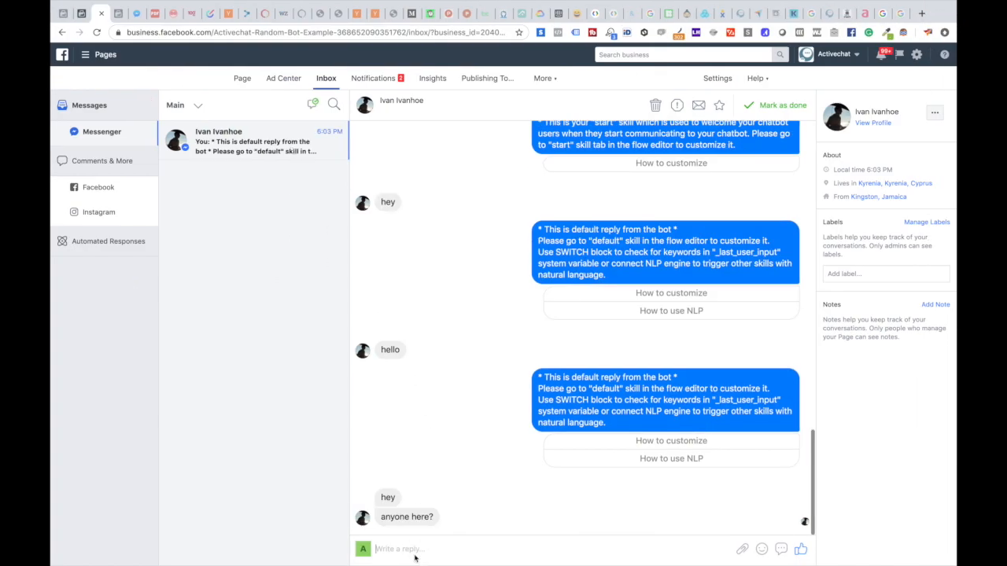
Step: Reply 'hello, how can i help?' to the user from Pages Inbox
text(hello, how can i)
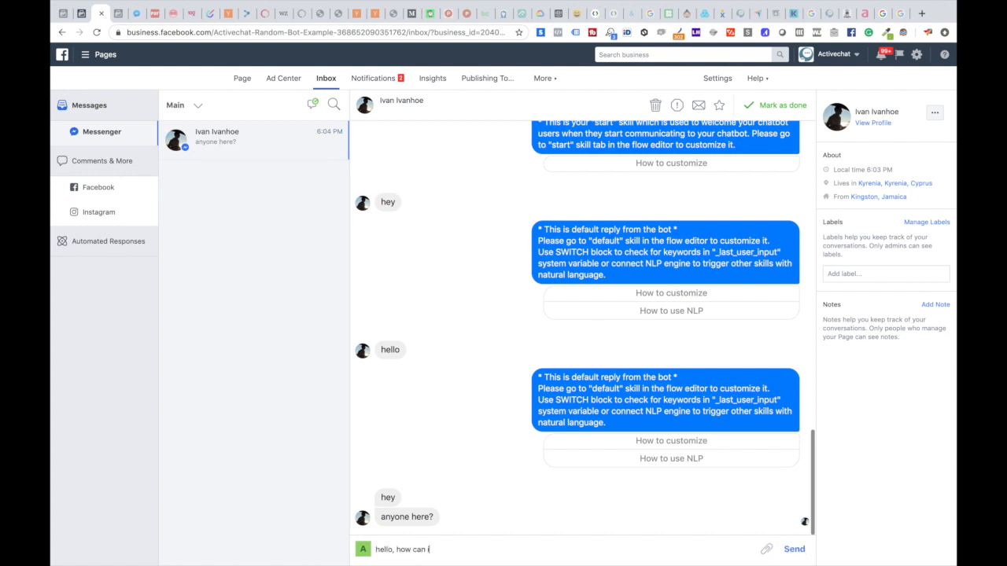
text(help?)
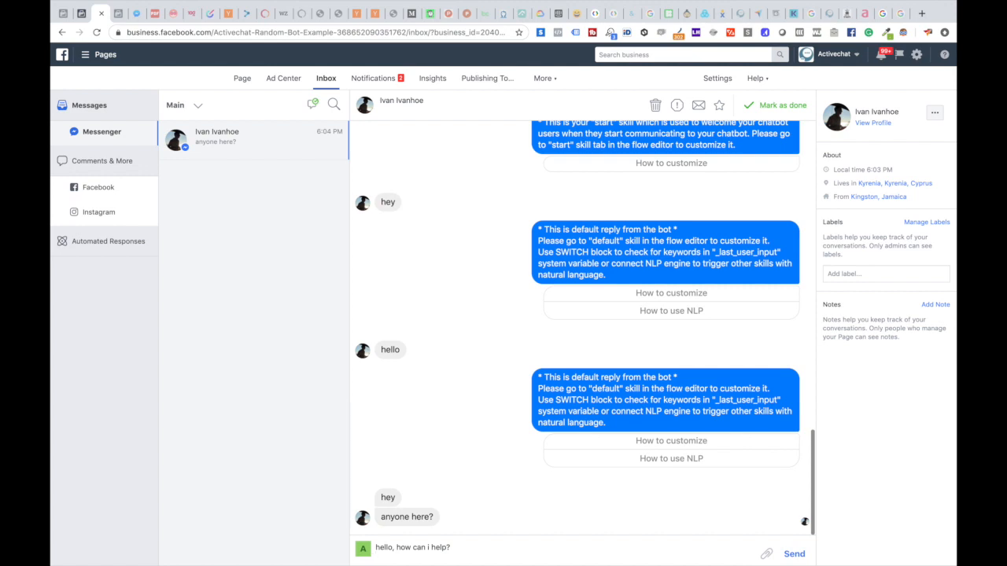
click(793, 554)
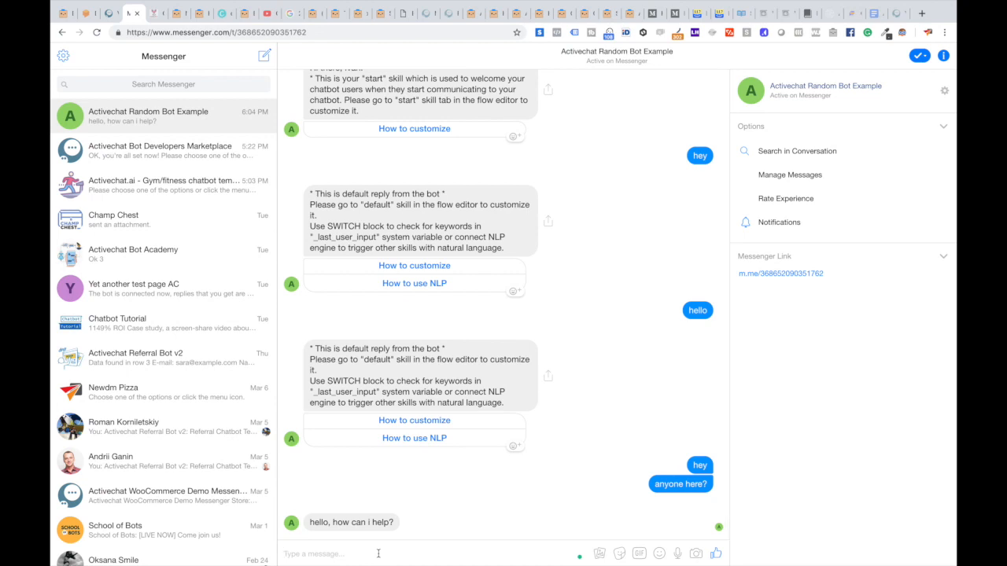
Step: Reply 'sure', then resume the chatbot for this user on the Users page
text(i want to)
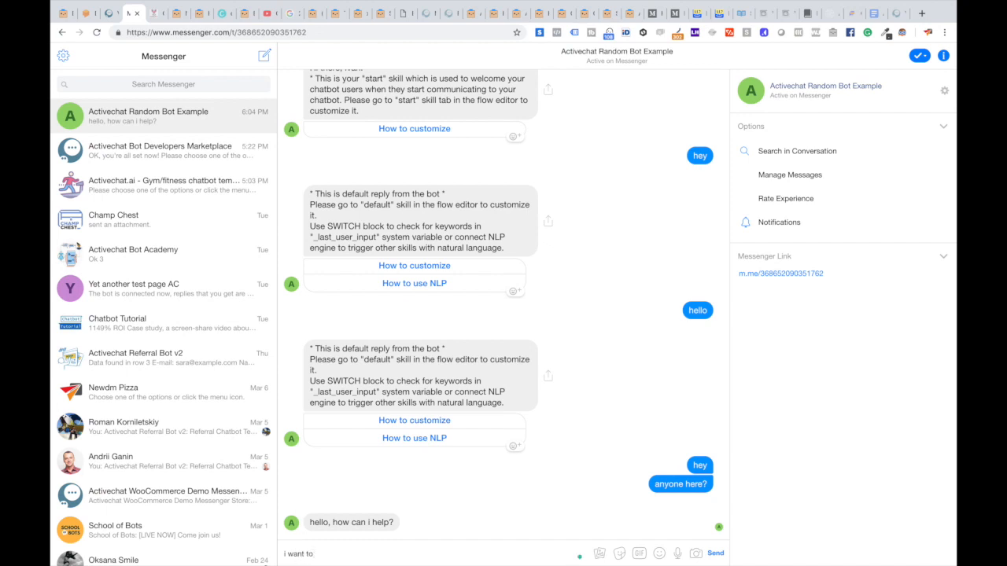
text(buy something)
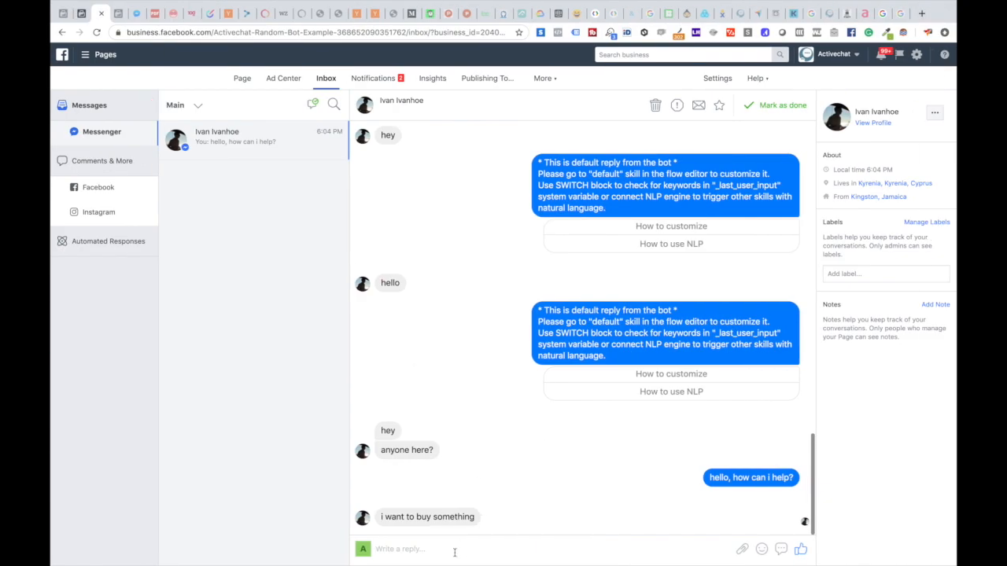
text(sure)
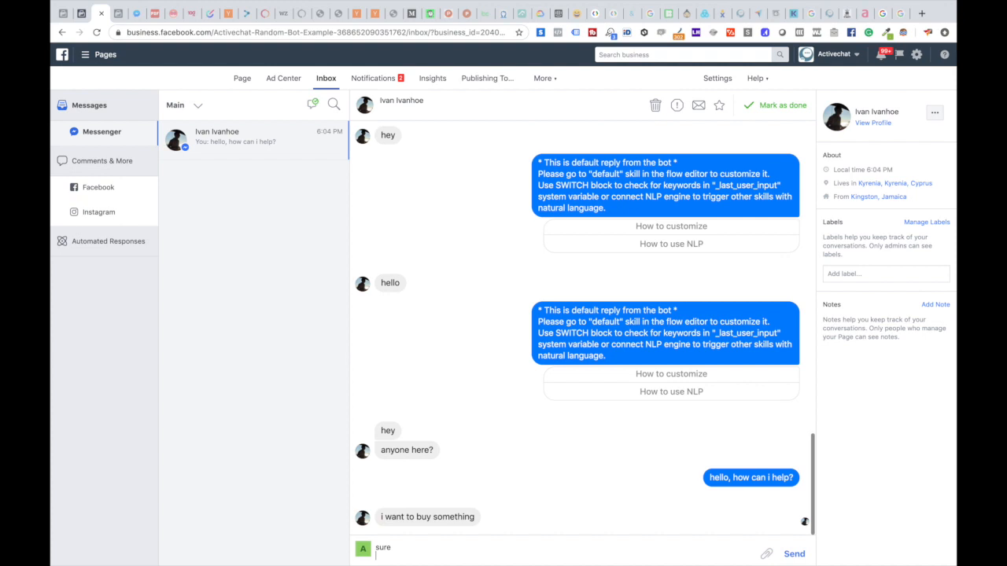
click(794, 554)
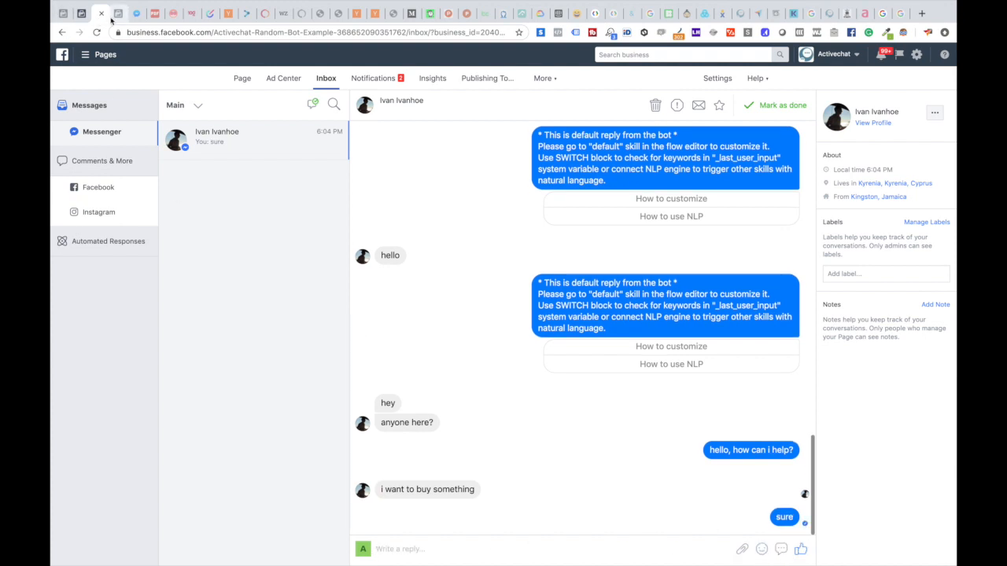
click(117, 14)
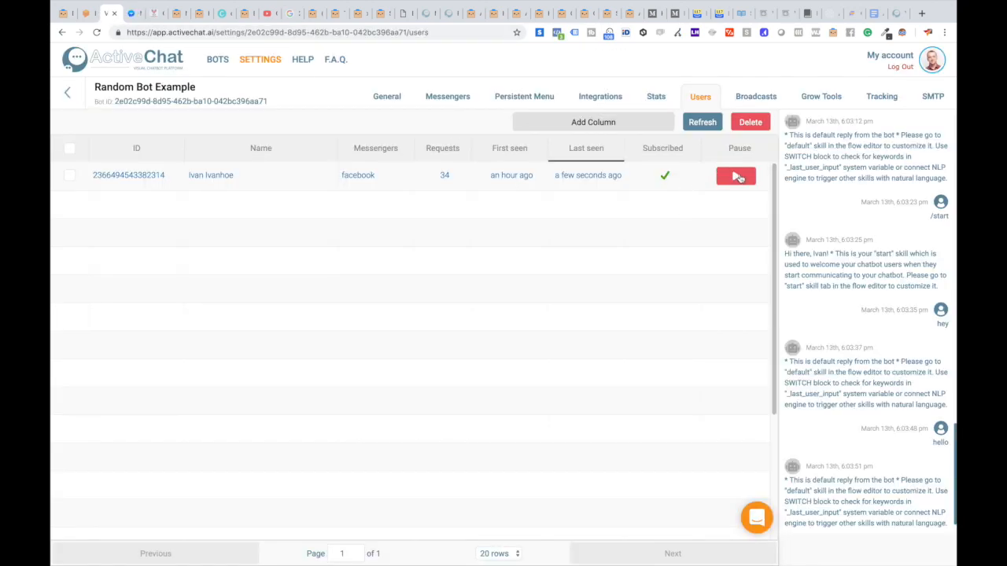
click(735, 175)
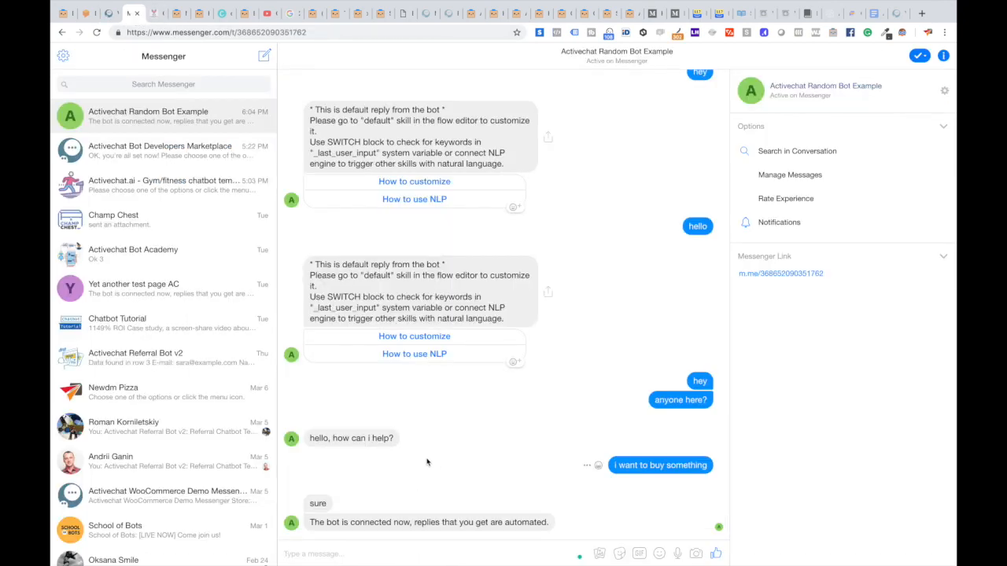
mouse_move(452, 523)
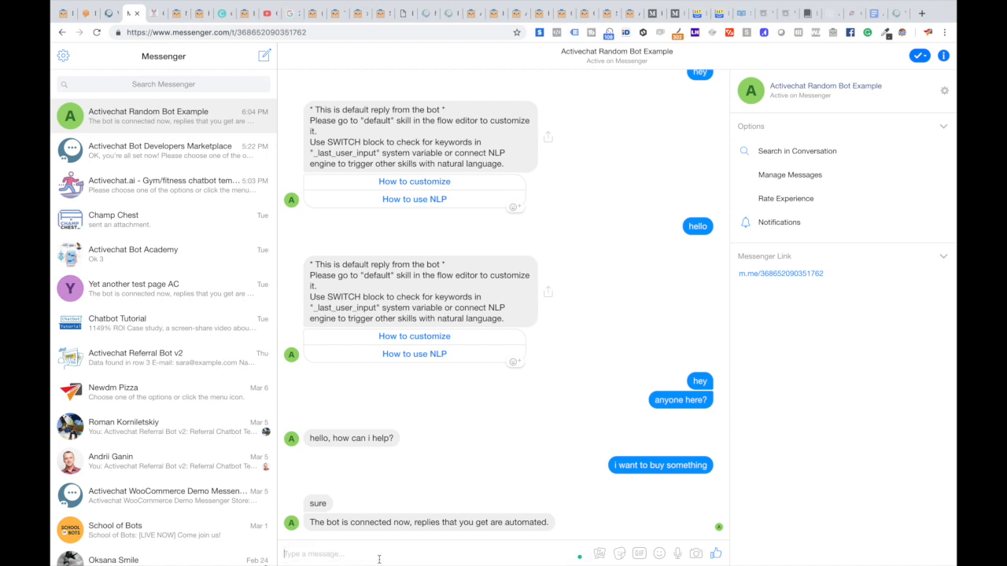
Step: Send 'hey' to the reconnected bot in Messenger
text(hey)
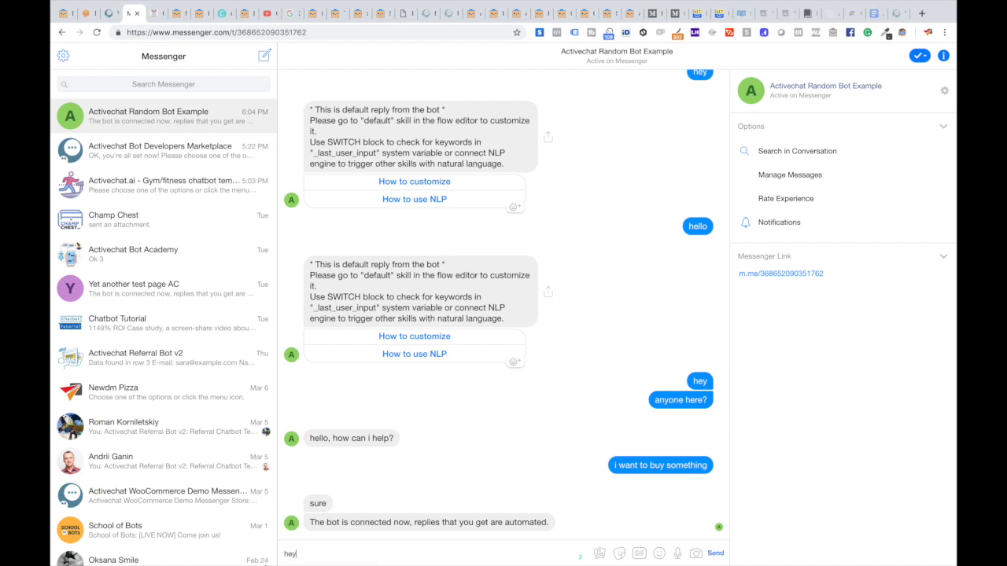
click(714, 553)
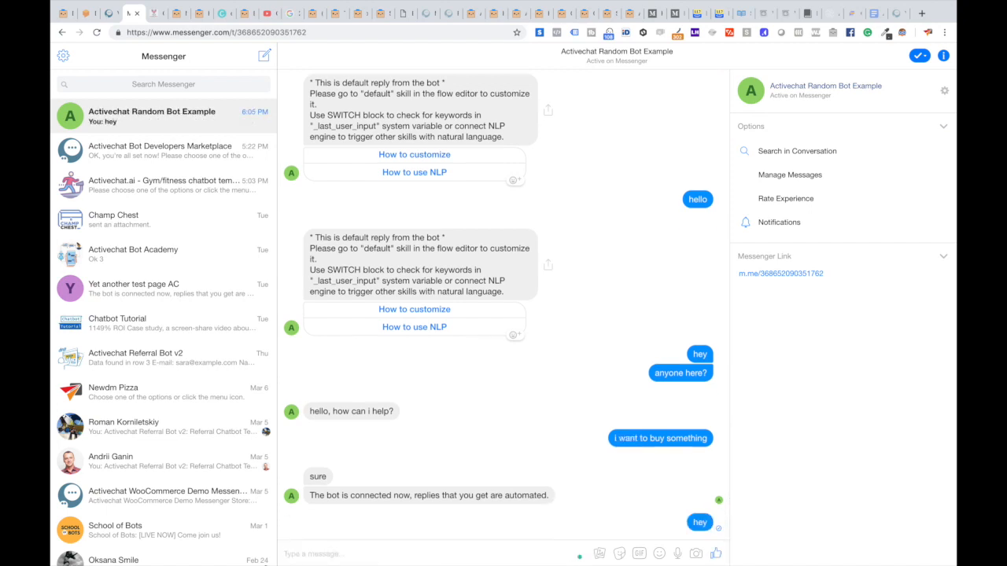